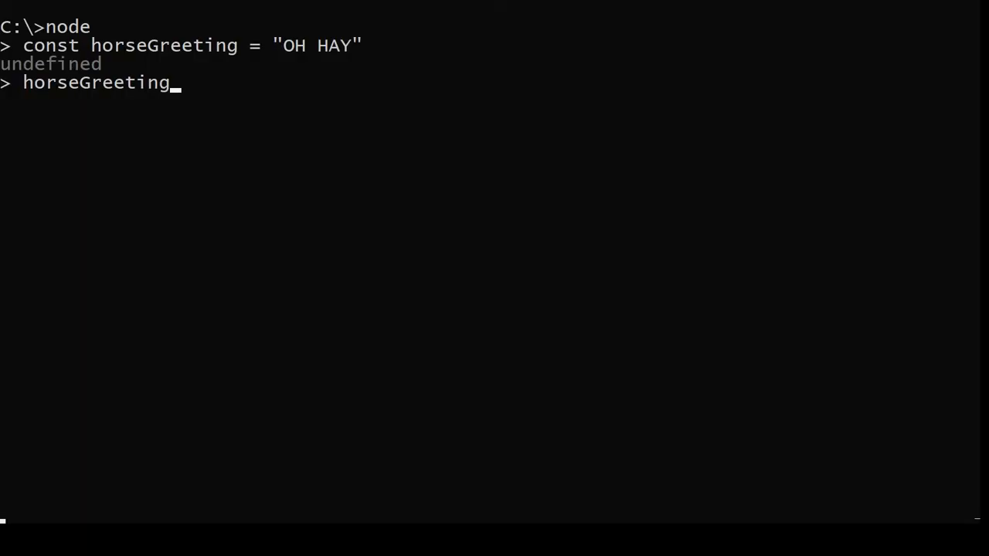
{"action": "type", "text": "= \"OH HAY!"}
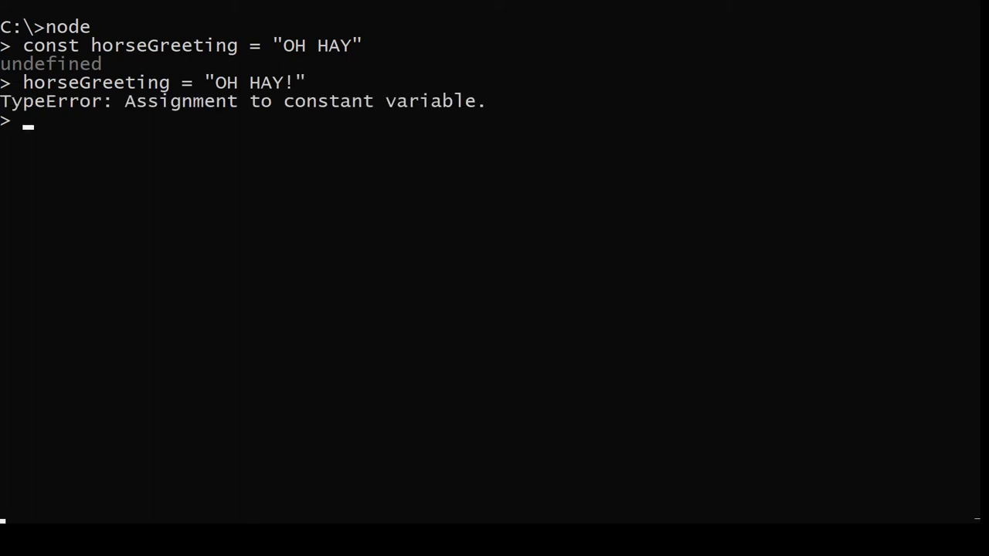
{"action": "type", "text": "const theObject = { a: 1, b: 2 };"}
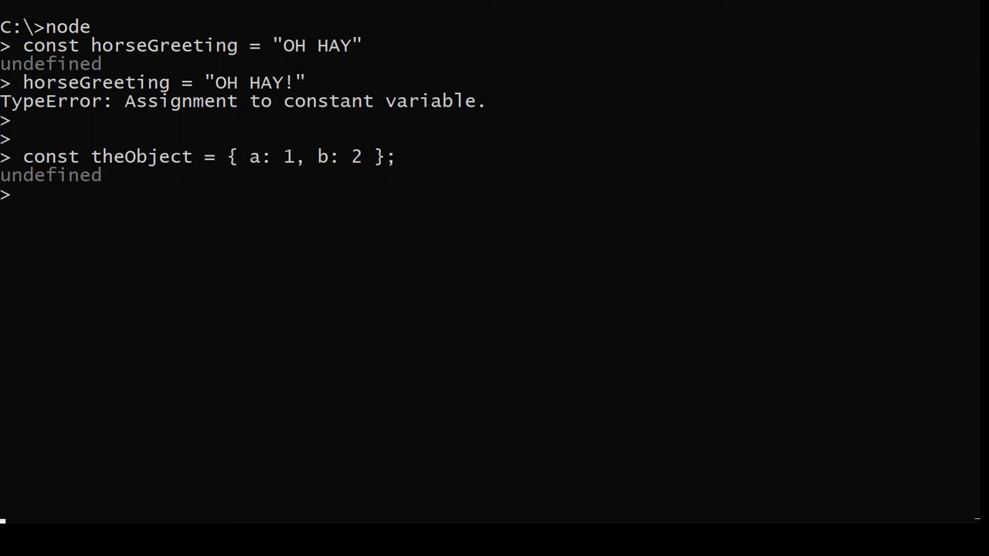
{"action": "type", "text": "const"}
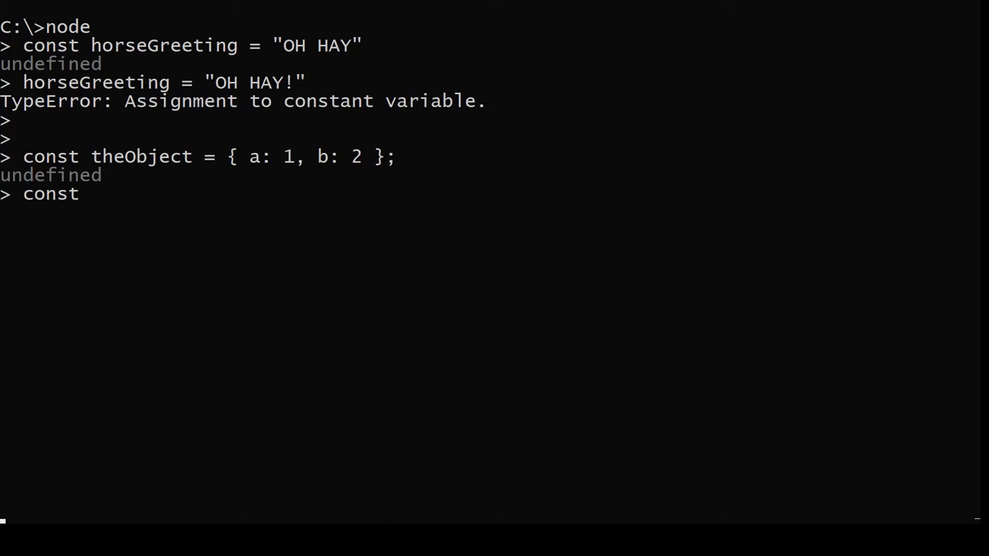
{"action": "type", "text": "theO"}
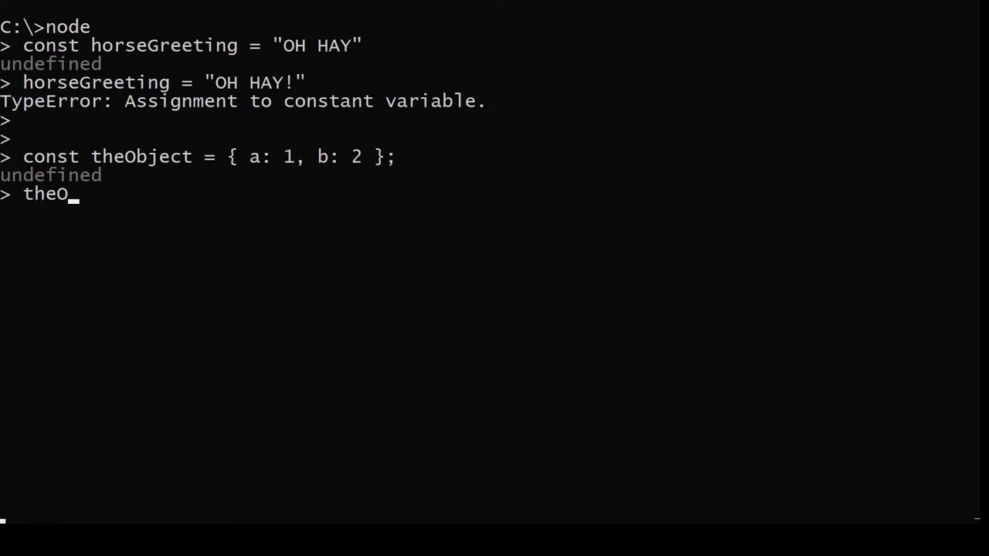
{"action": "type", "text": "bject.a = 2"}
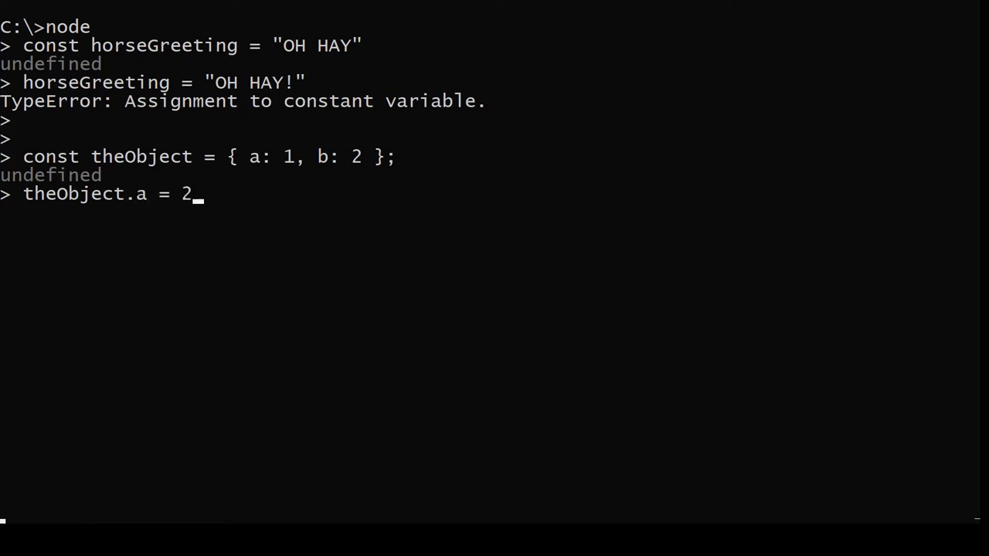
{"action": "type", "text": ";"}
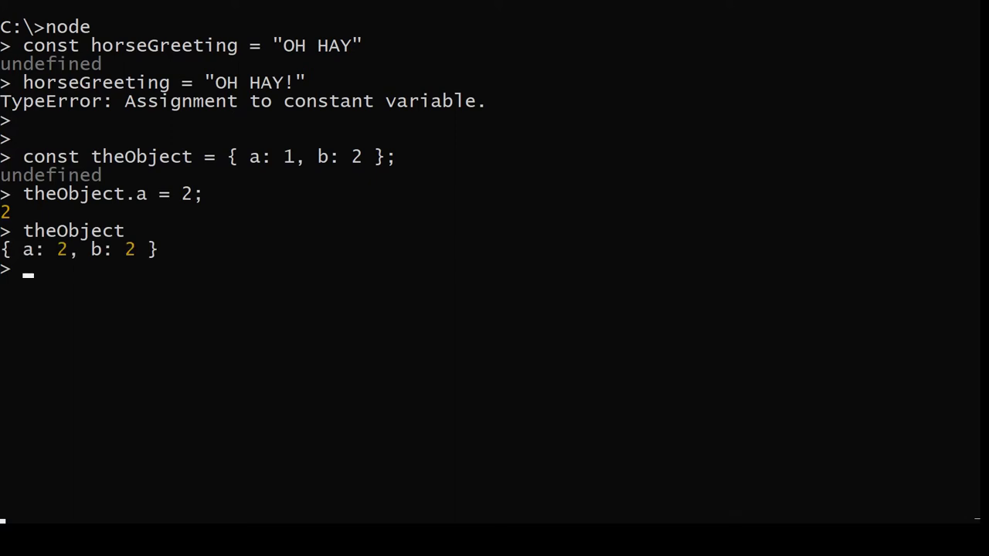
{"action": "type", "text": "Obje"}
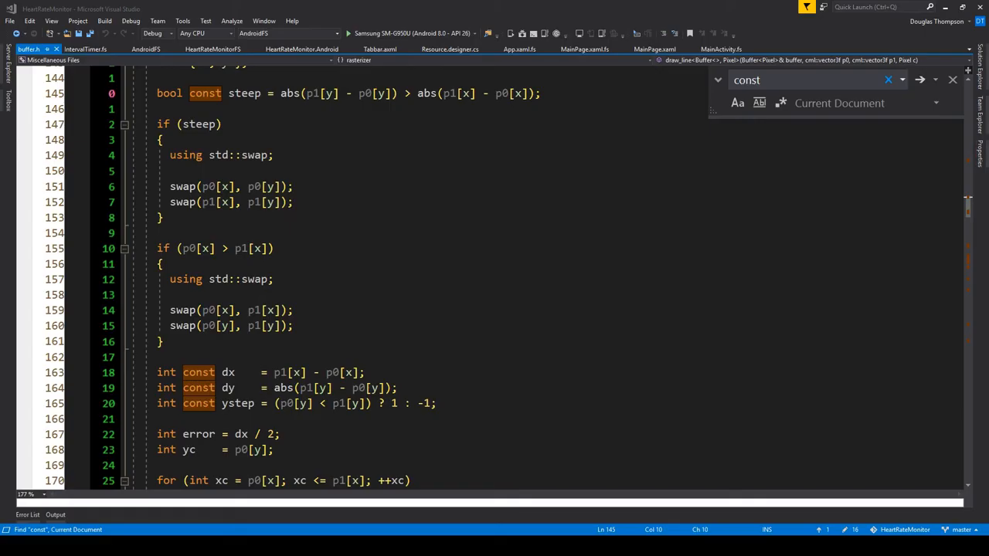
{"action": "scroll", "scroll_direction": "down", "scroll_amount": 3}
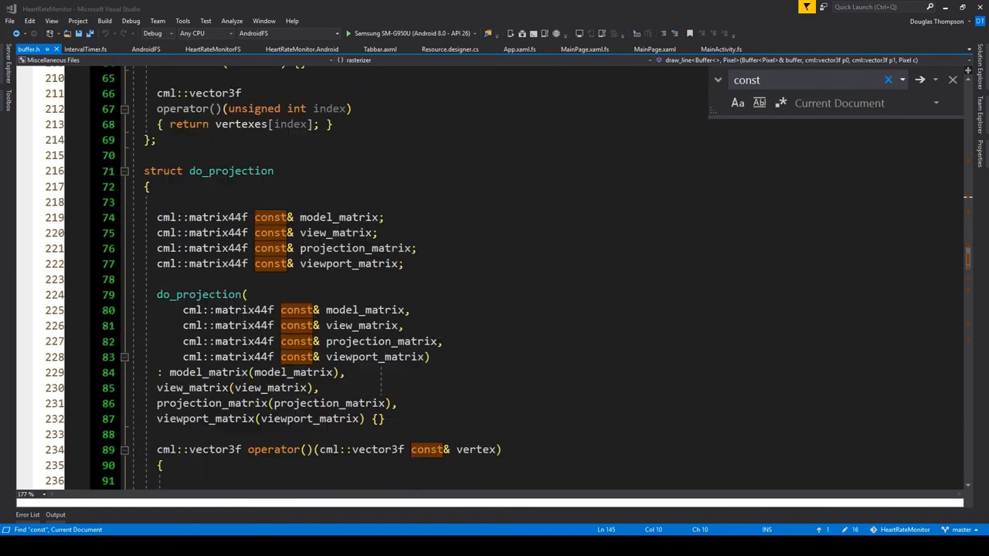
{"action": "scroll", "scroll_direction": "down", "scroll_amount": 3}
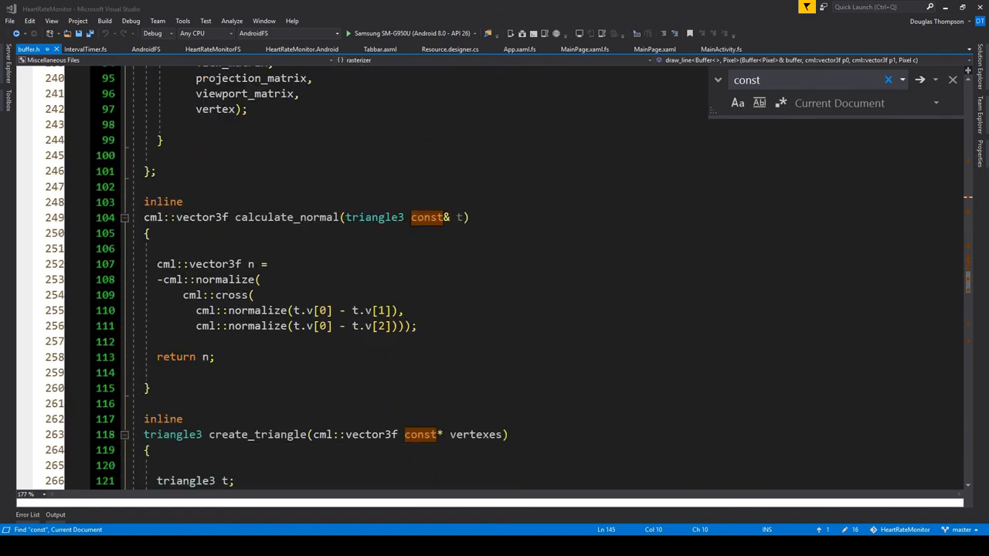
{"action": "scroll", "scroll_direction": "down", "scroll_amount": 3}
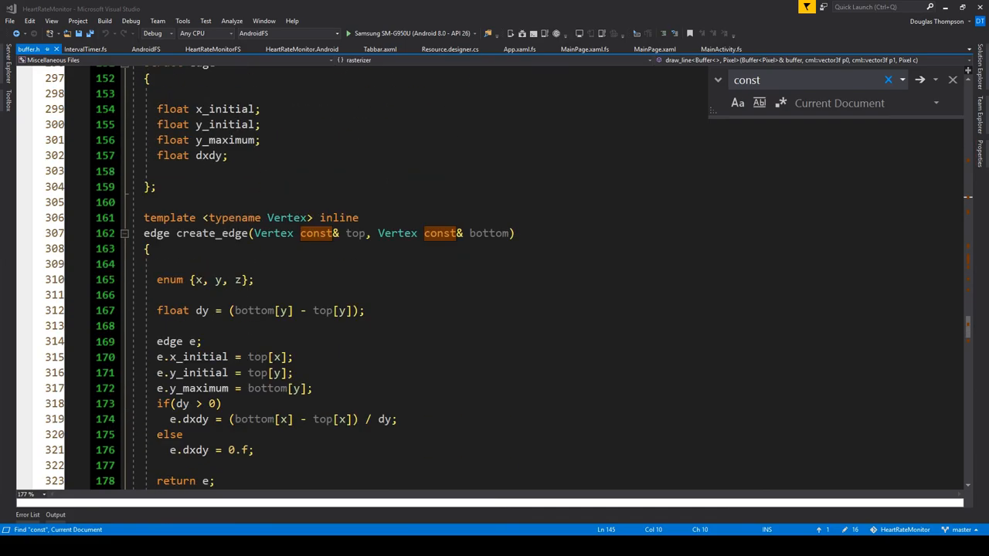
{"action": "scroll", "scroll_direction": "down", "scroll_amount": 3}
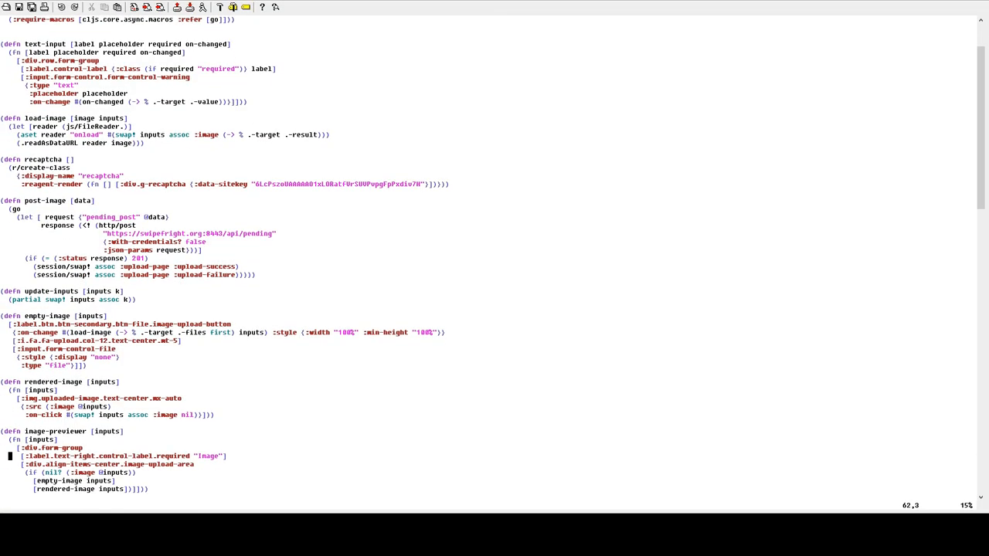
{"action": "scroll", "scroll_direction": "down", "scroll_amount": 3}
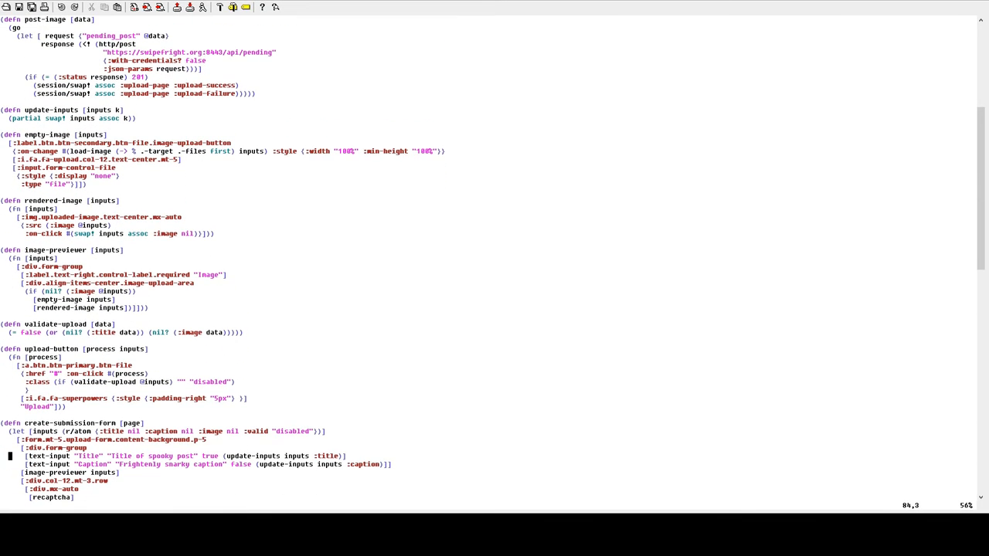